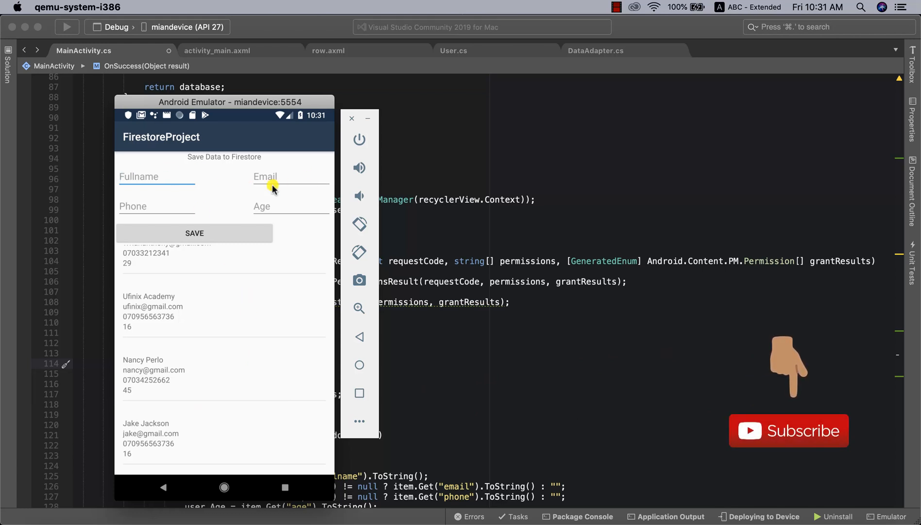
Scroll down below the FetchData method to make room for a new method.
scroll(down, 3)
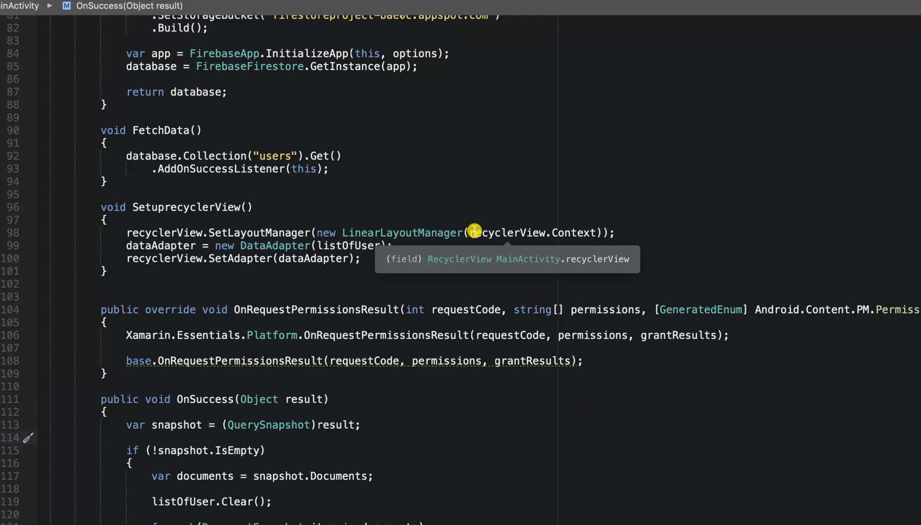
mouse_move(352, 180)
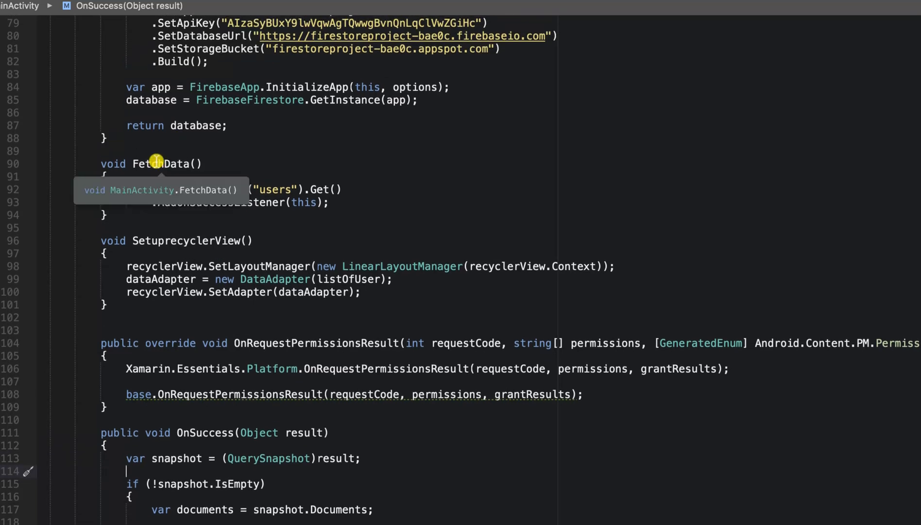
mouse_move(225, 207)
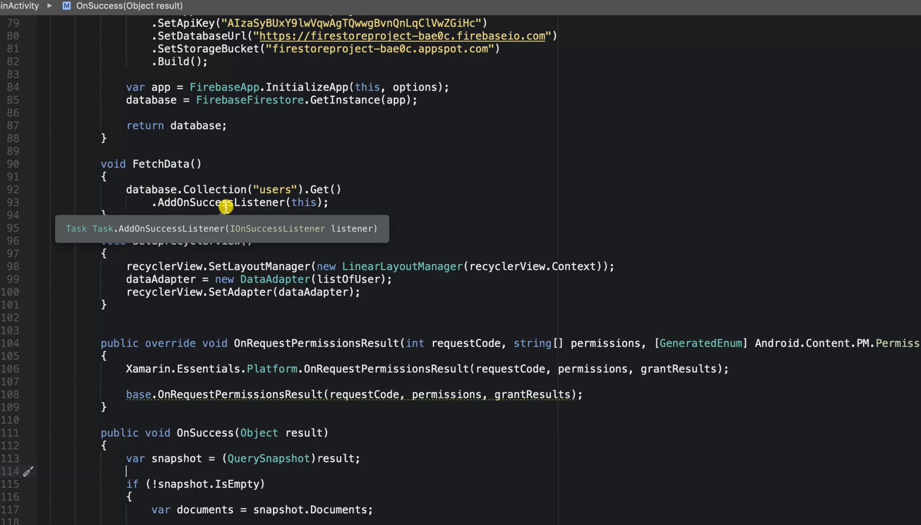
mouse_move(274, 189)
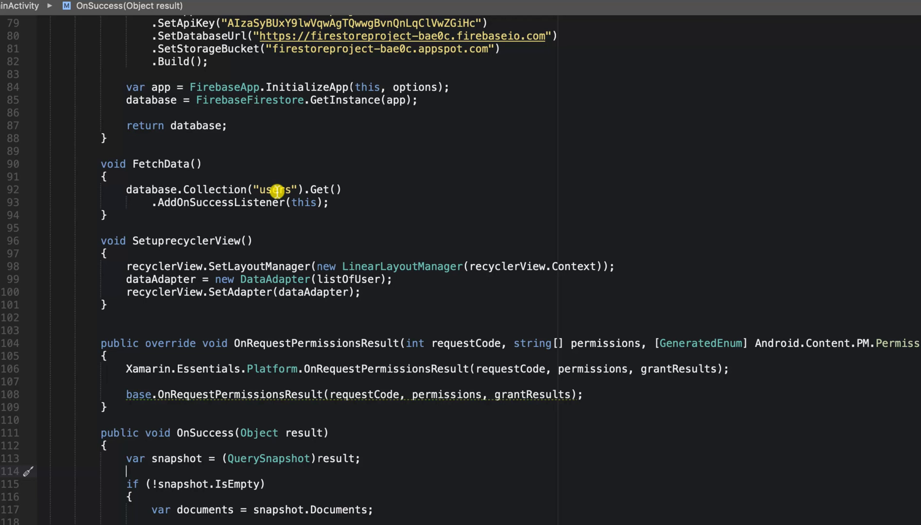
mouse_move(375, 203)
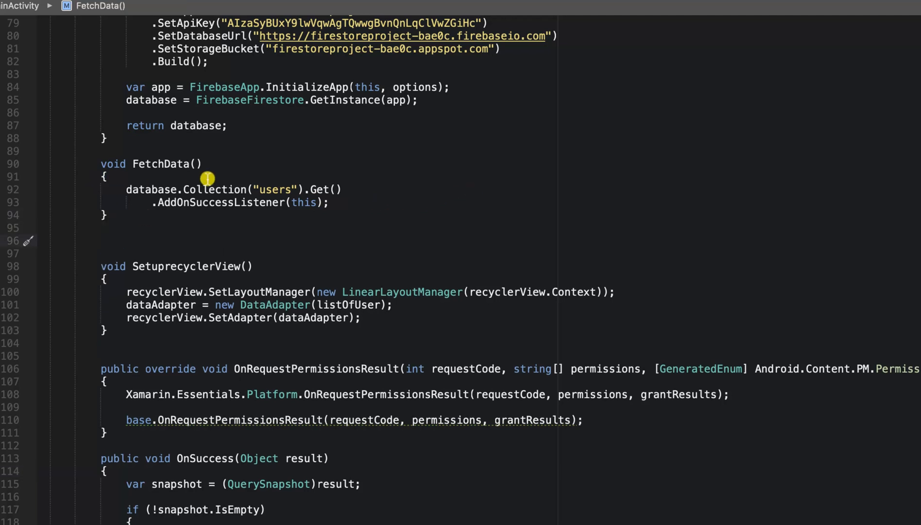
Write a FetchandListen method calling database.Collection("users").AddSnapshotListener(this).
text(void Fe)
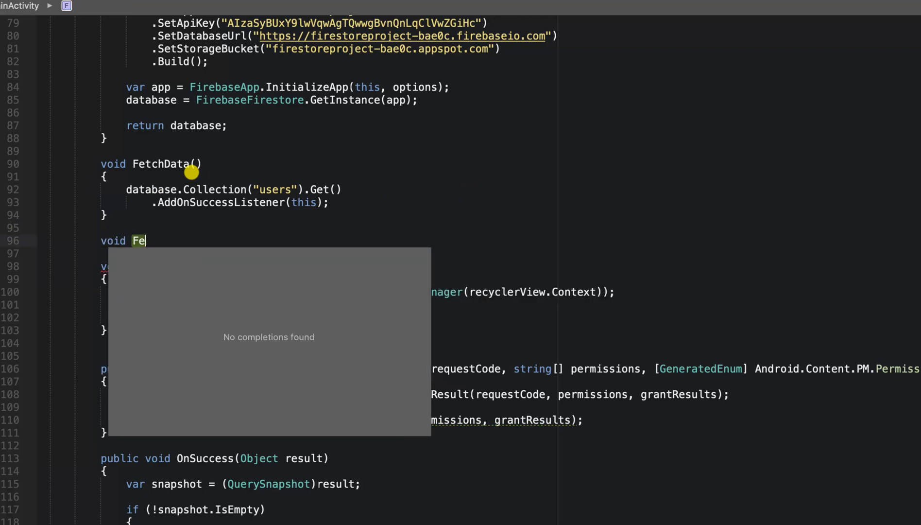
text(tchandListene)
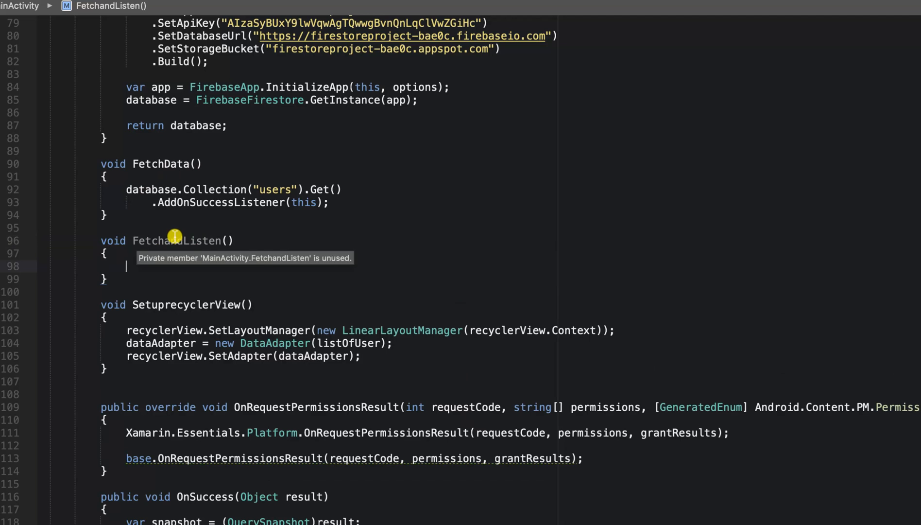
text(database.Collection("users").)
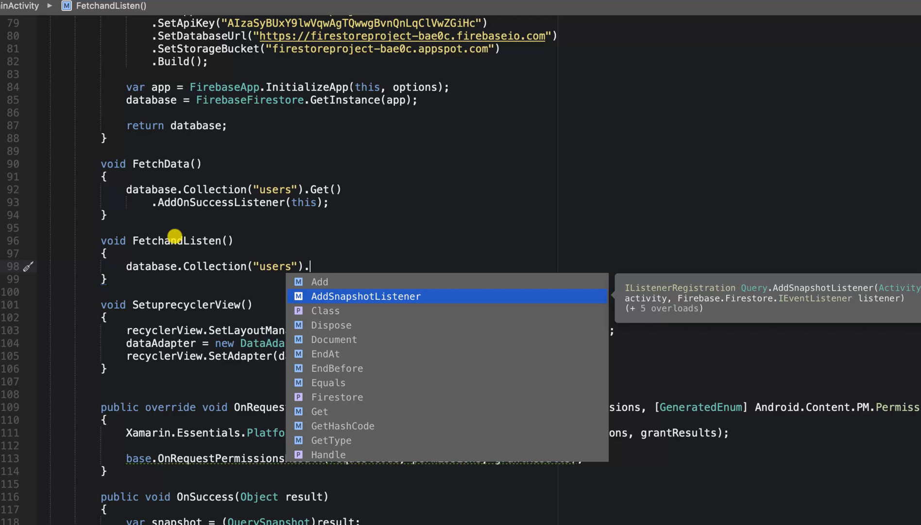
click(366, 295)
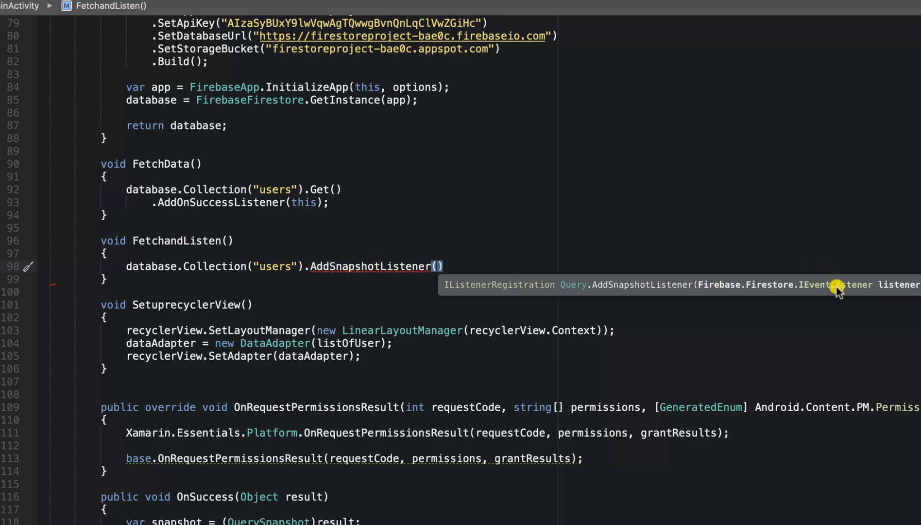
text(this)
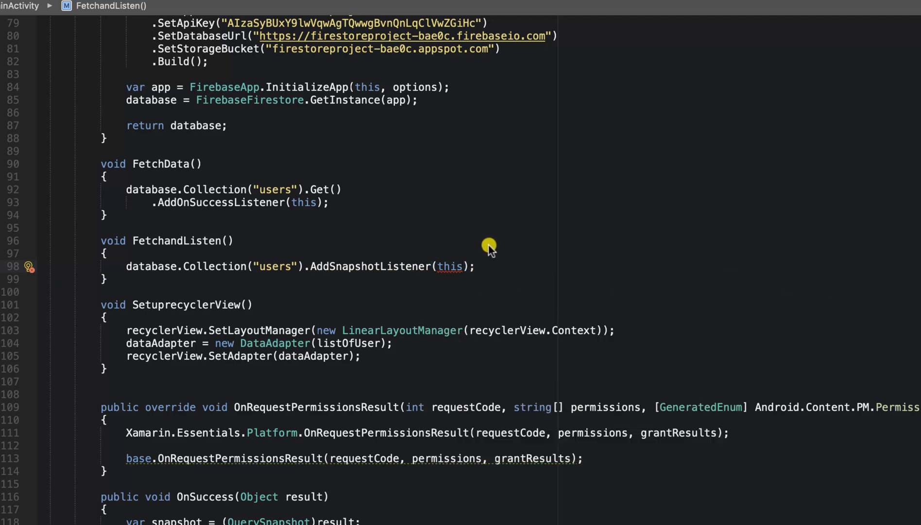
click(475, 266)
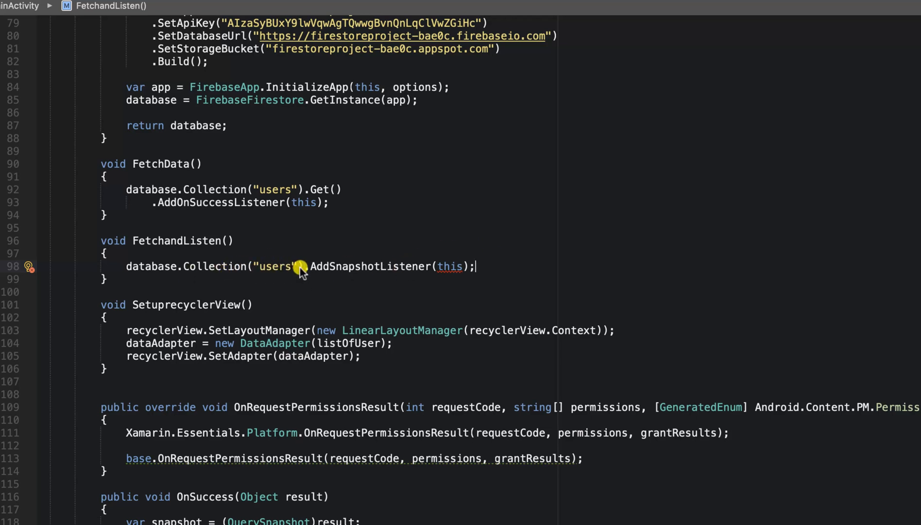
mouse_move(302, 271)
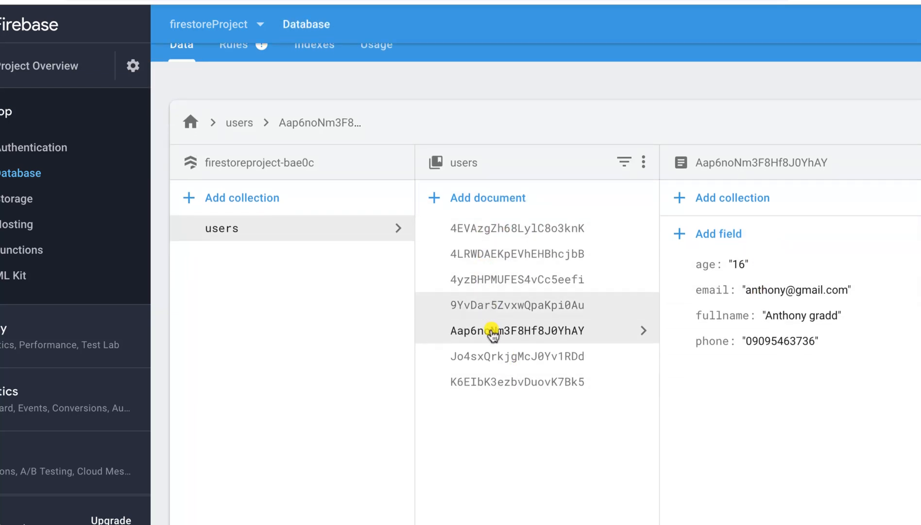
mouse_move(497, 383)
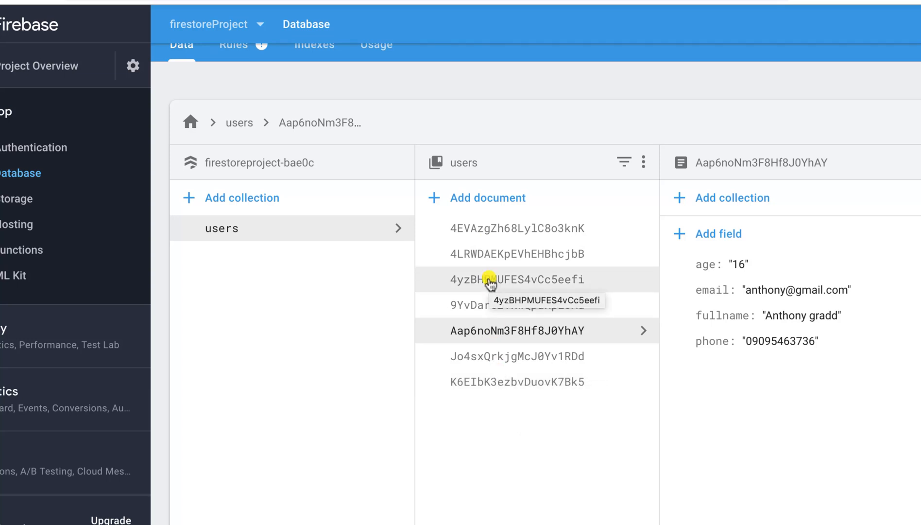
mouse_move(502, 234)
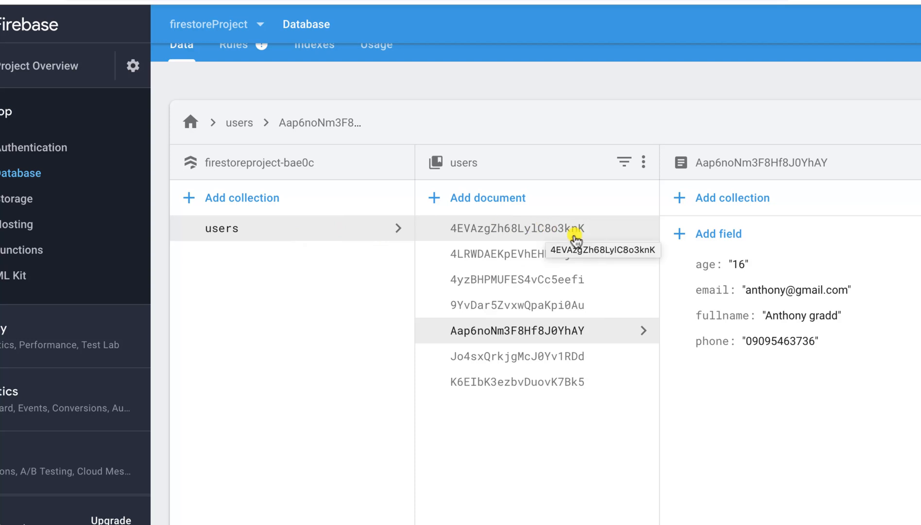
mouse_move(572, 282)
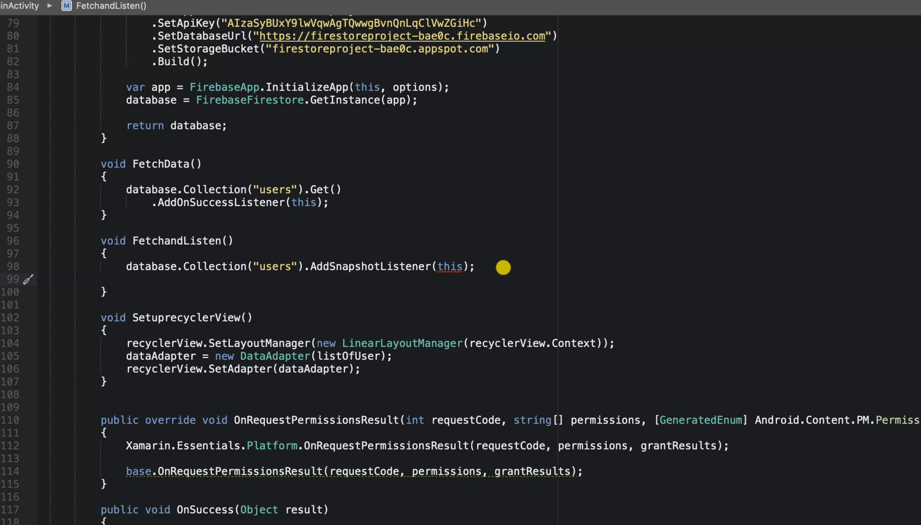
text(database.Collection("us)
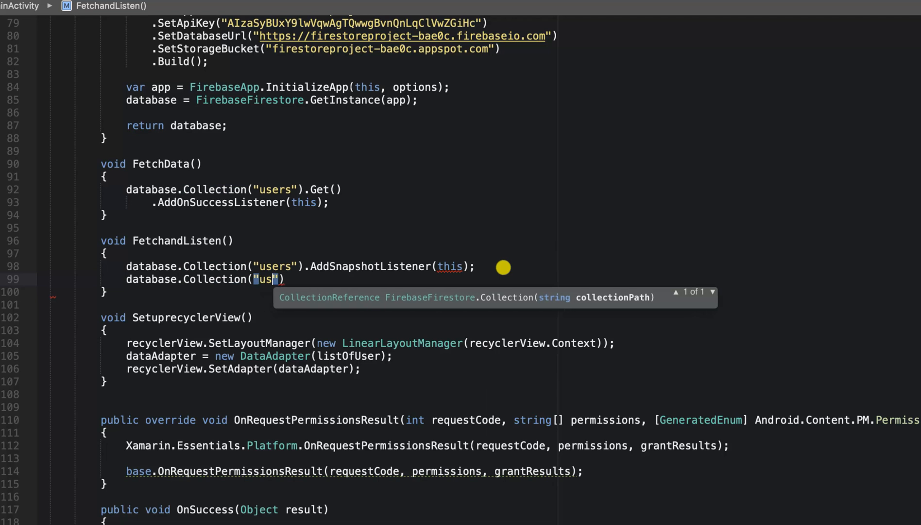
text(ers").document("Fhsjjyw"))
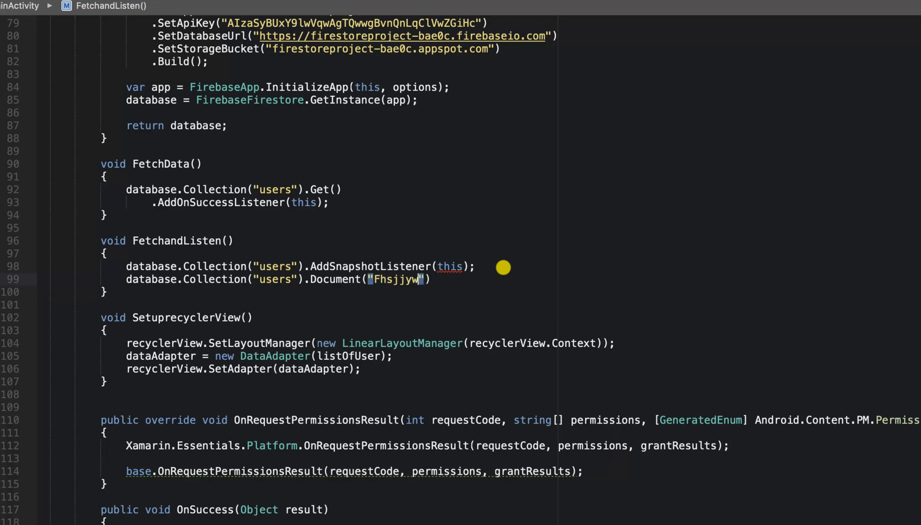
text(5").AddSnapshotListener(t))
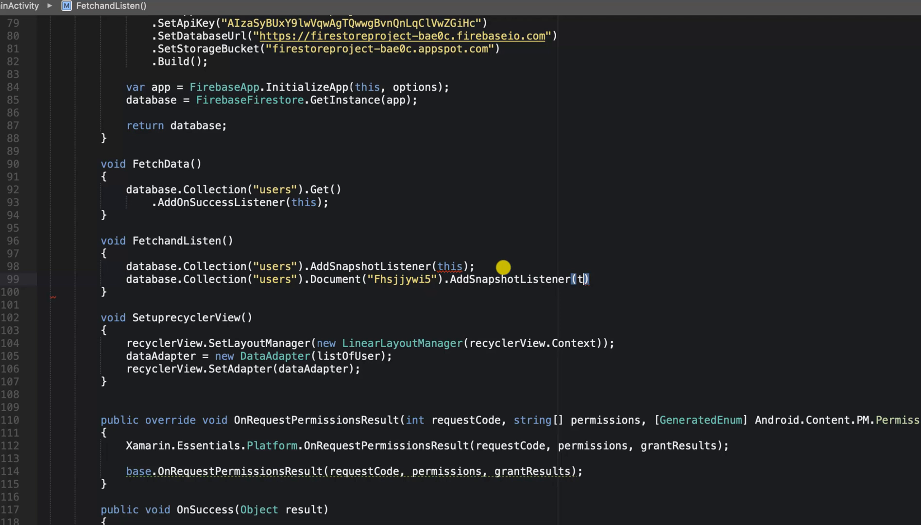
text(his);)
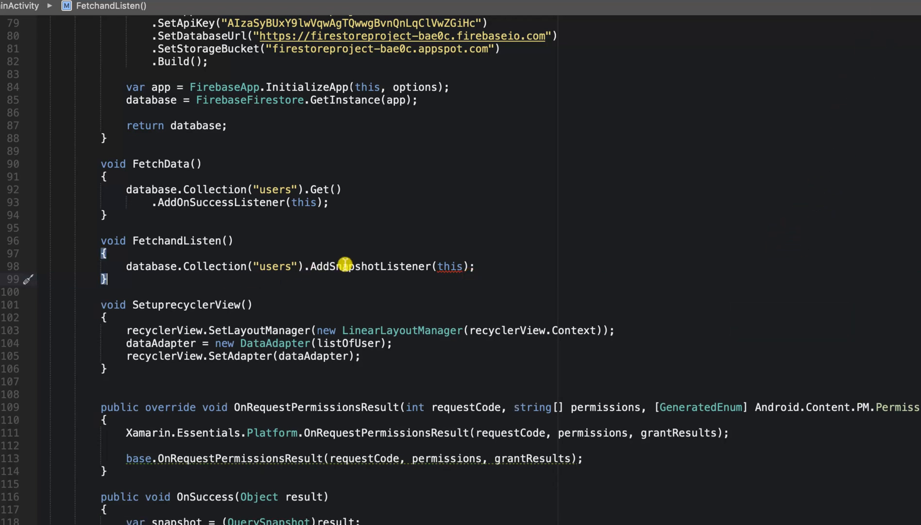
mouse_move(274, 267)
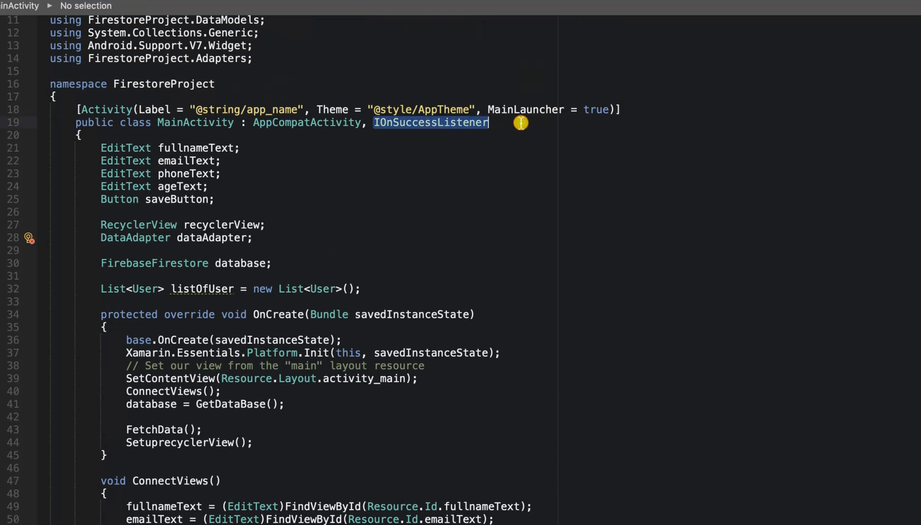
Add IEventListener to MainActivity's declaration, resolved to Firebase.Firestore.IEventListener.
text(,IEventListener)
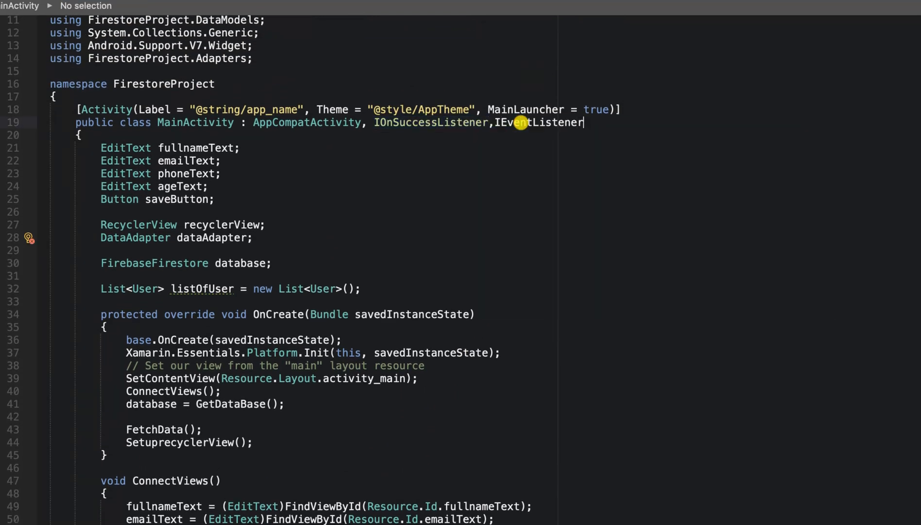
click(523, 123)
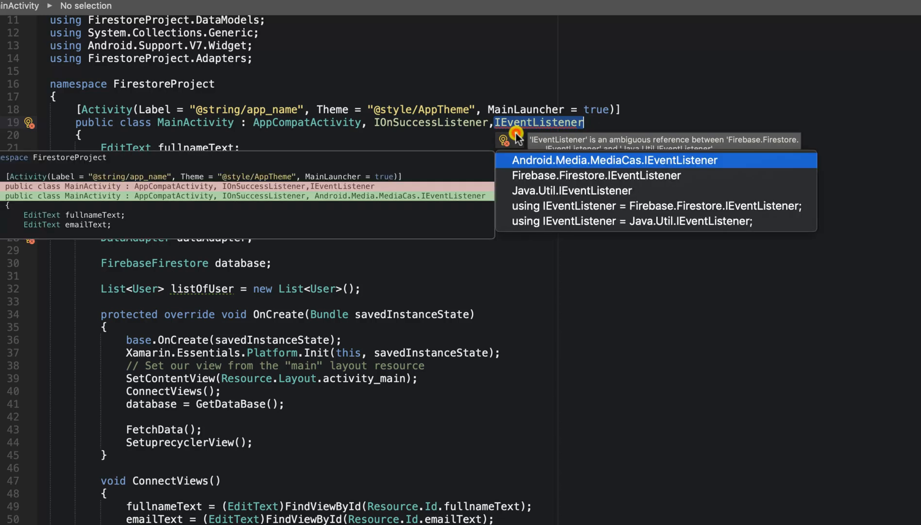
mouse_move(544, 160)
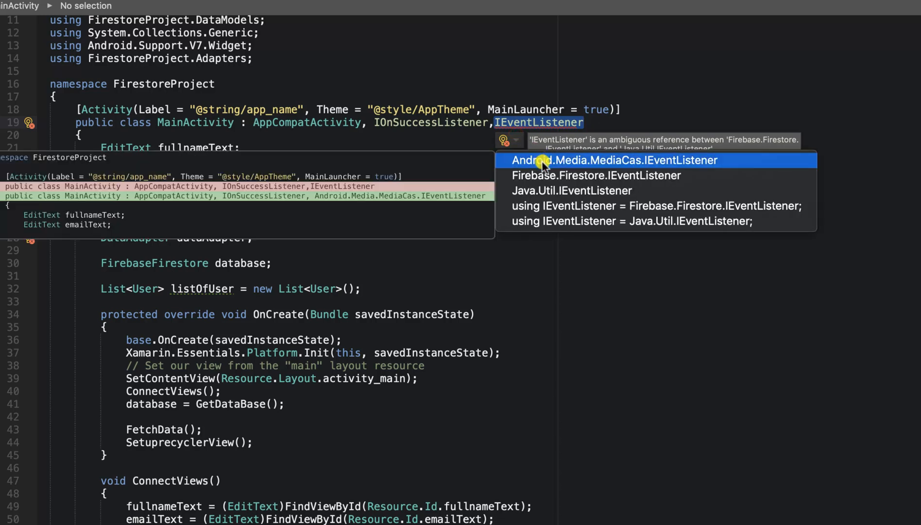
click(596, 175)
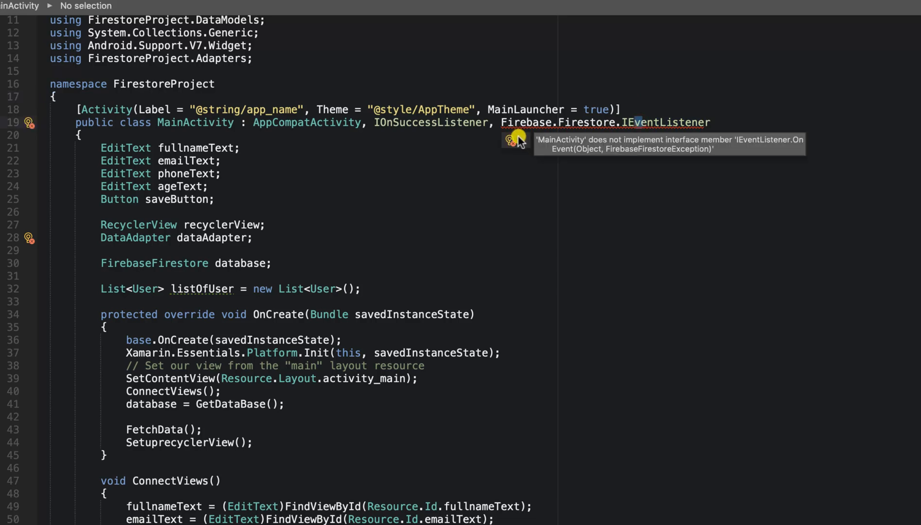
double_click(667, 122)
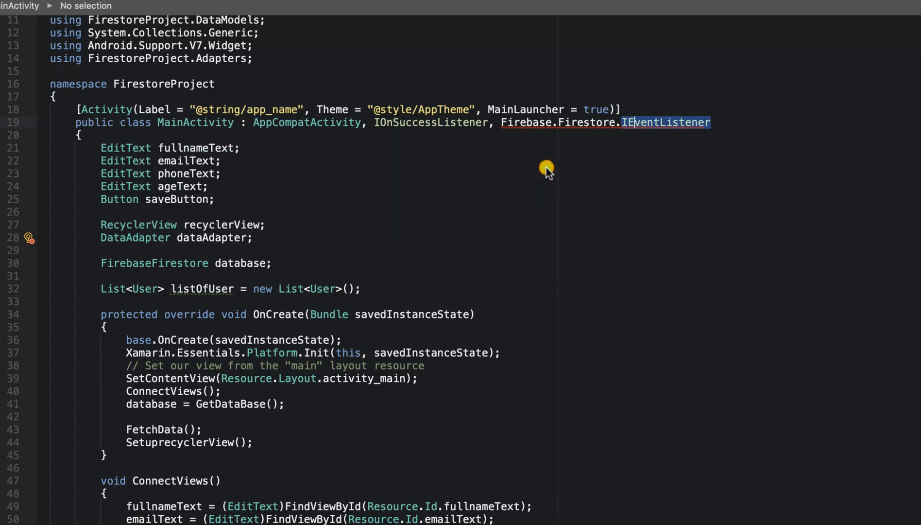
scroll(down, 3)
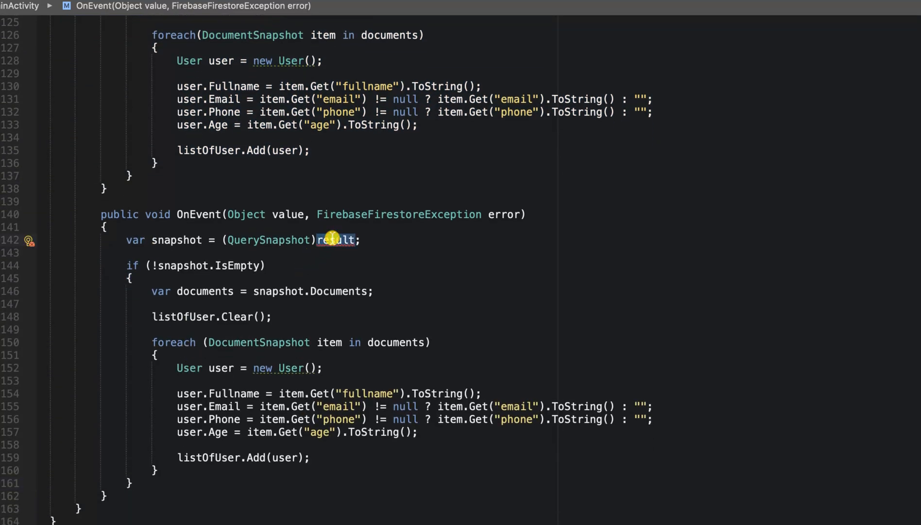
In OnEvent, cast value to QuerySnapshot and call dataAdapter.NotifyDataSetChanged() when dataAdapter isn't null.
text(valu)
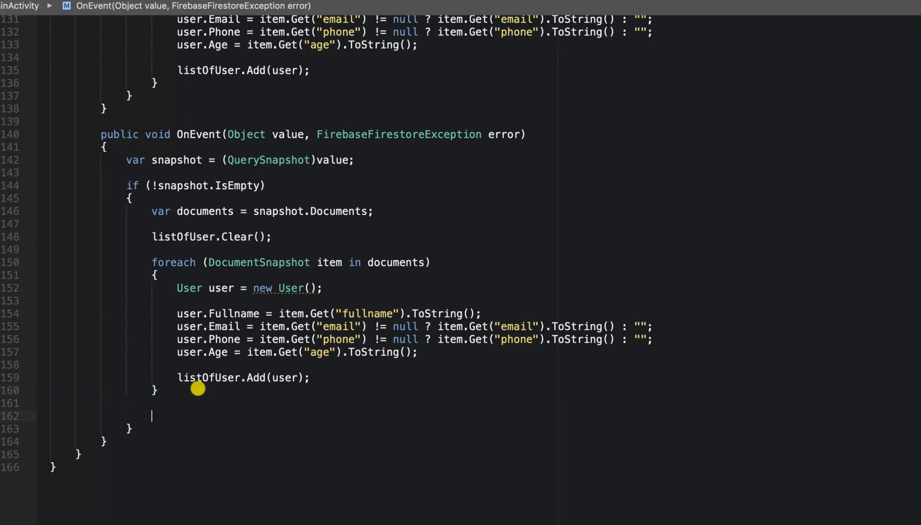
scroll(down, 3)
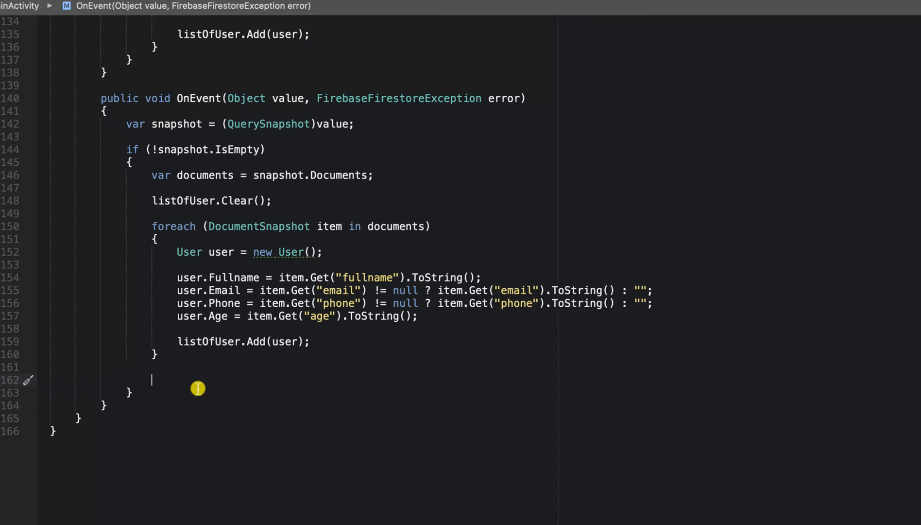
text(if()
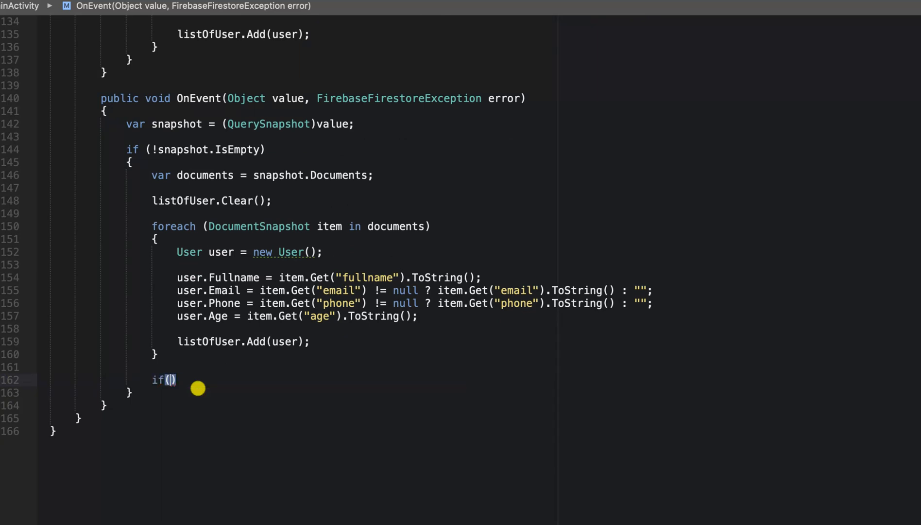
text(dataAdapter)
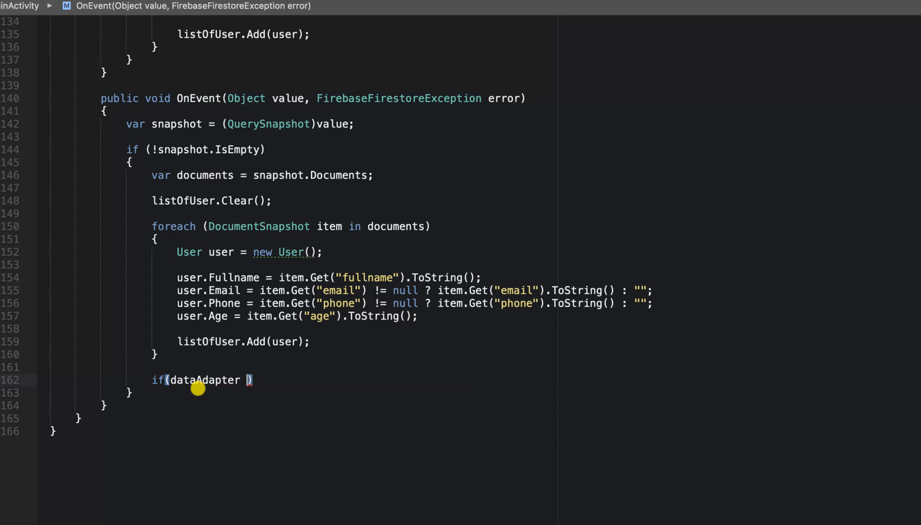
text(!= null))
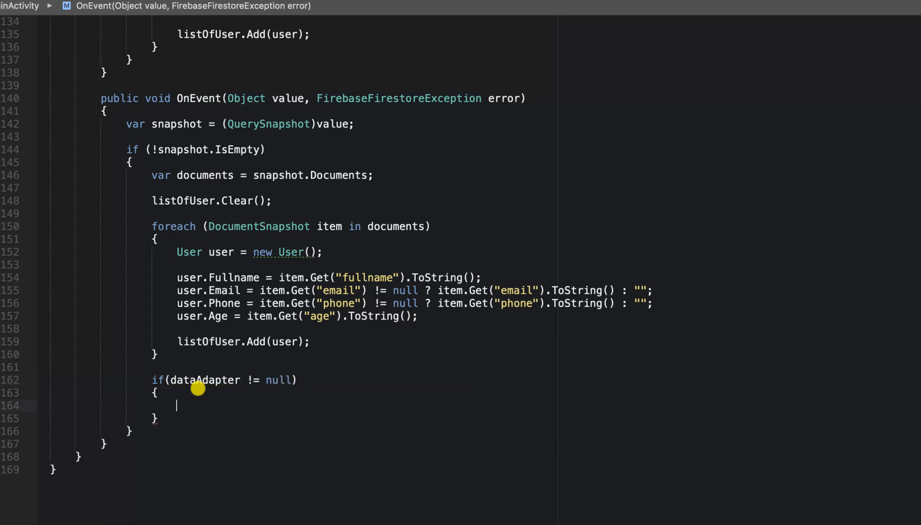
text(data)
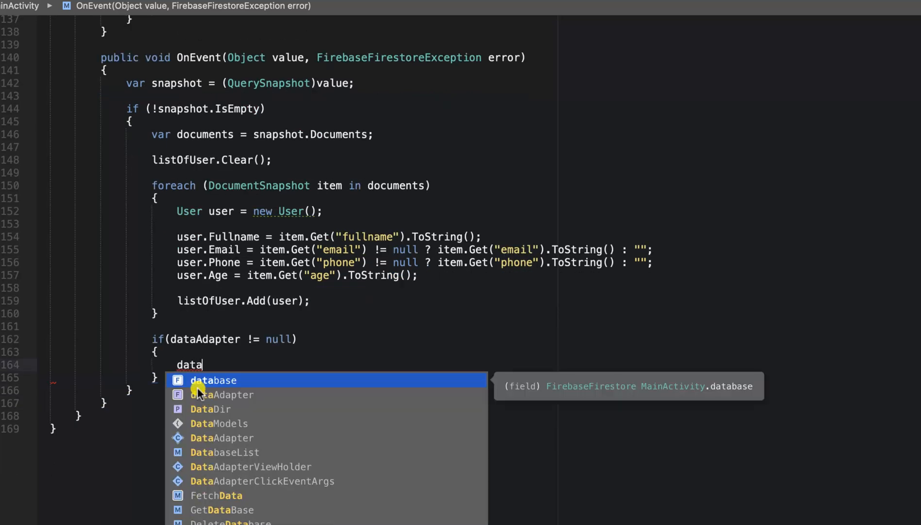
text(dataAdapter.no)
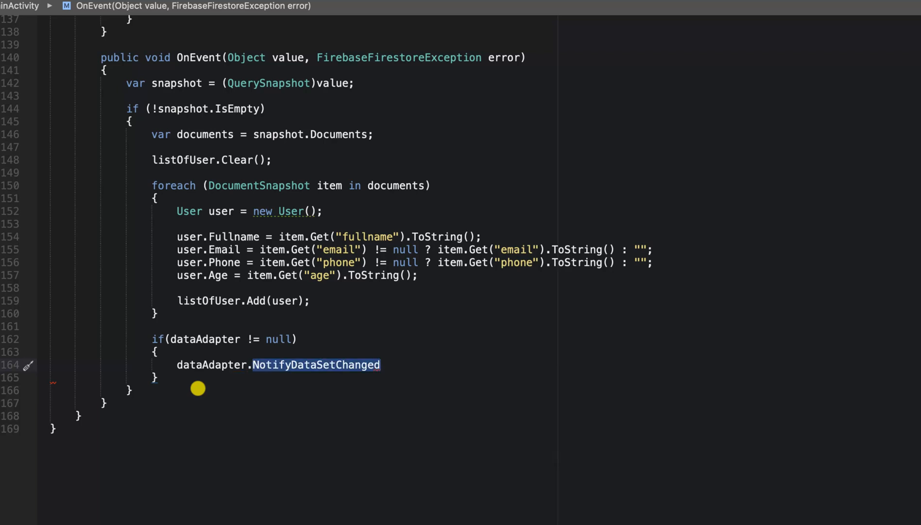
text(();)
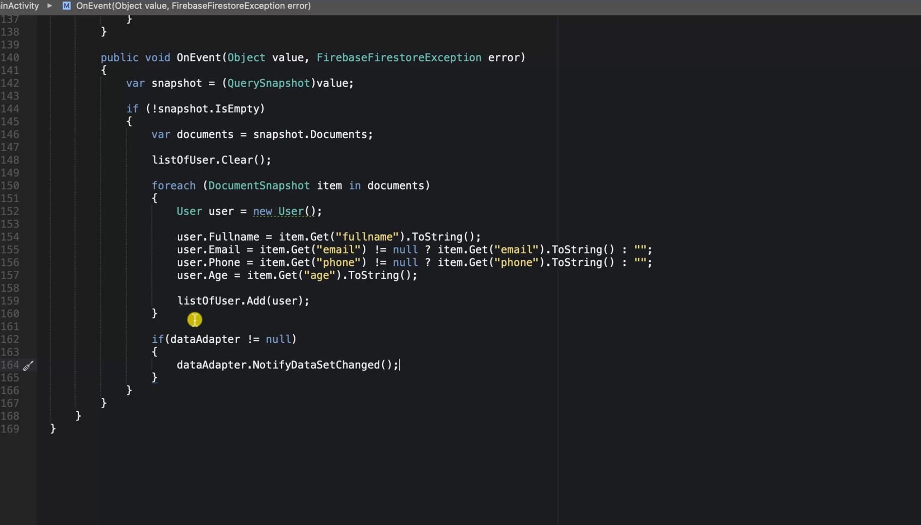
mouse_move(271, 186)
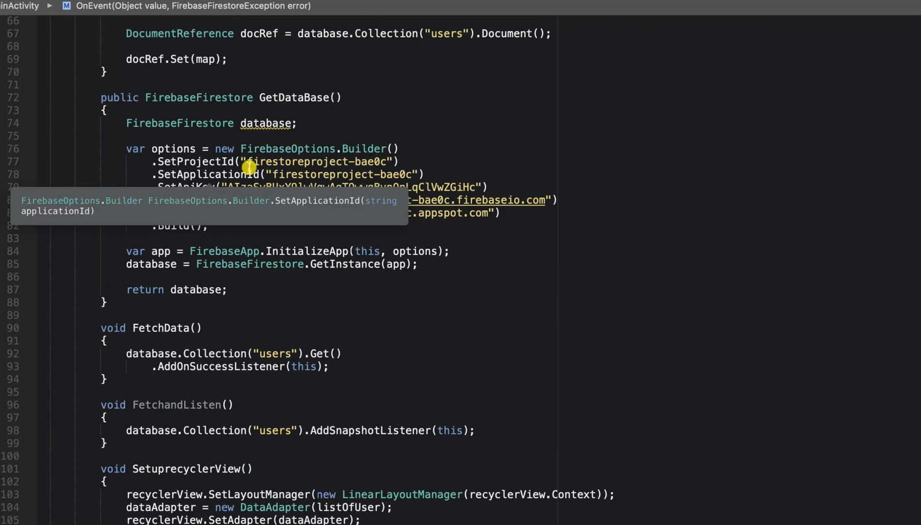
mouse_move(282, 305)
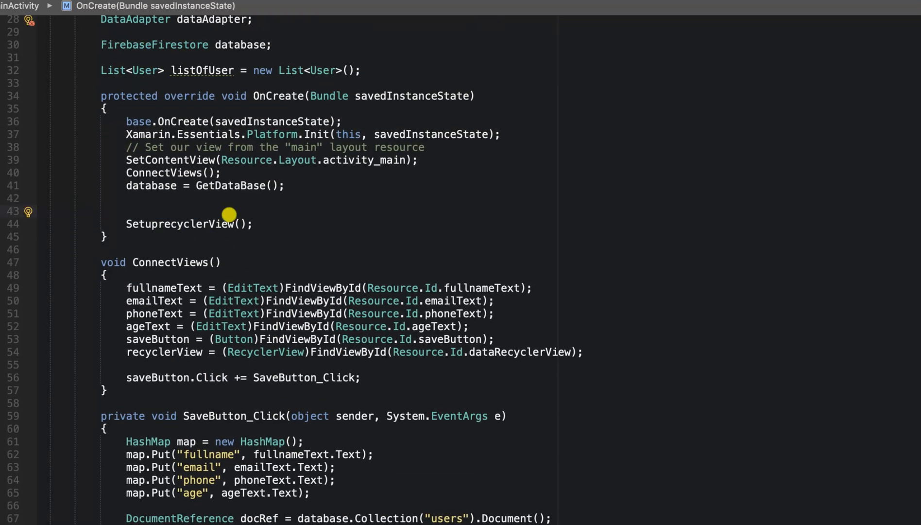
Add a FetchandListen(); call in OnCreate right after database = GetDataBase();.
text(FetchDat)
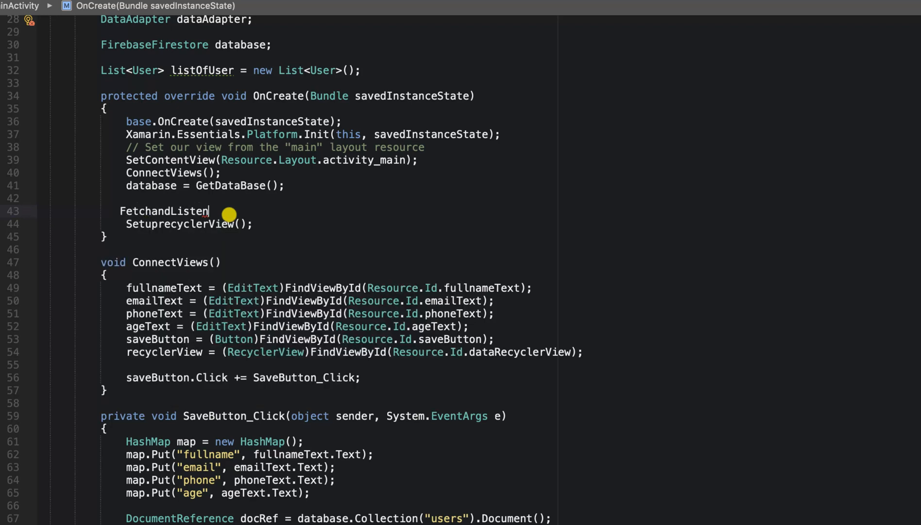
text(();)
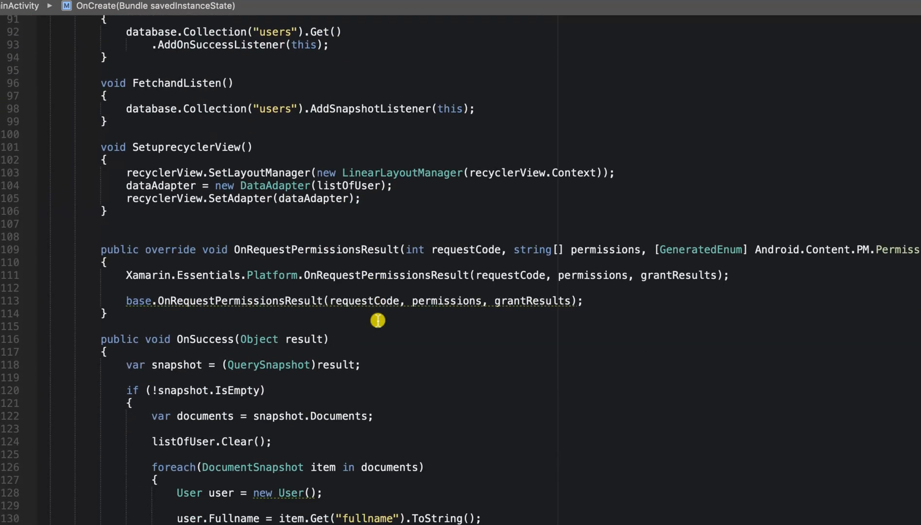
scroll(down, 3)
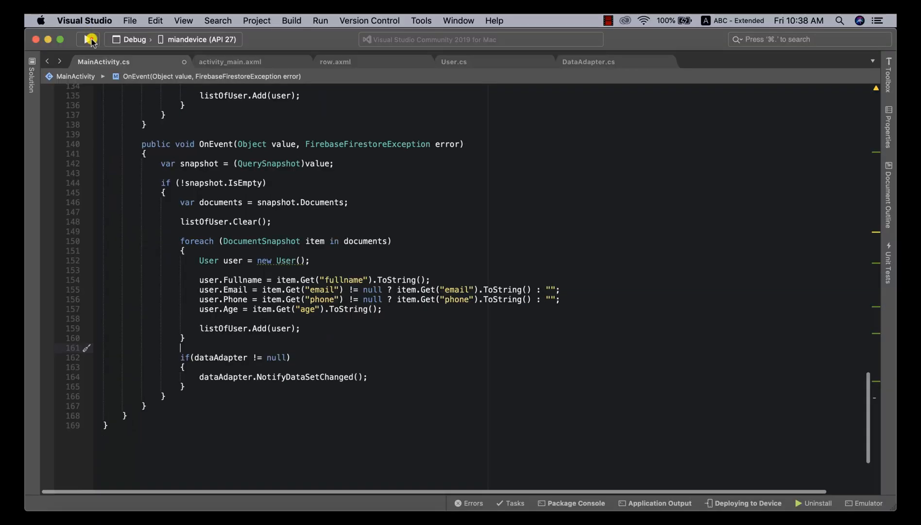
Build and run FirestoreProject on the miandevice (API 27) emulator.
click(90, 39)
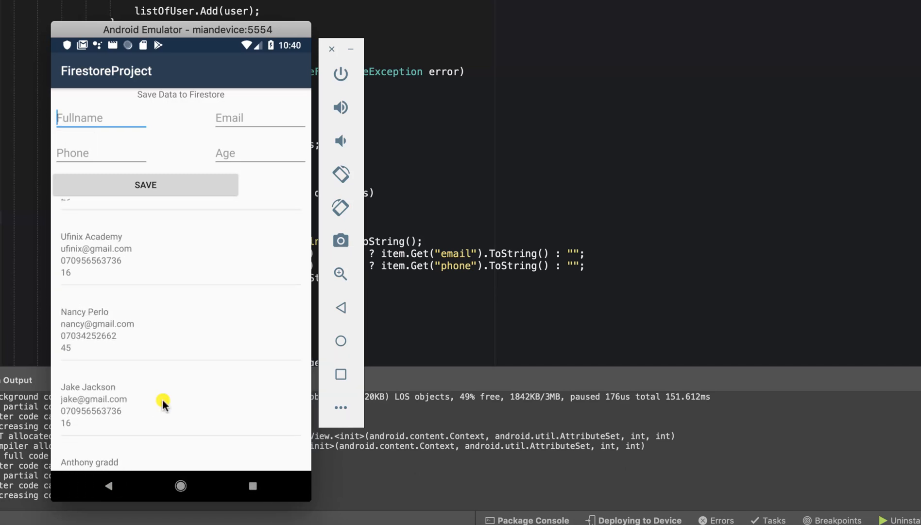
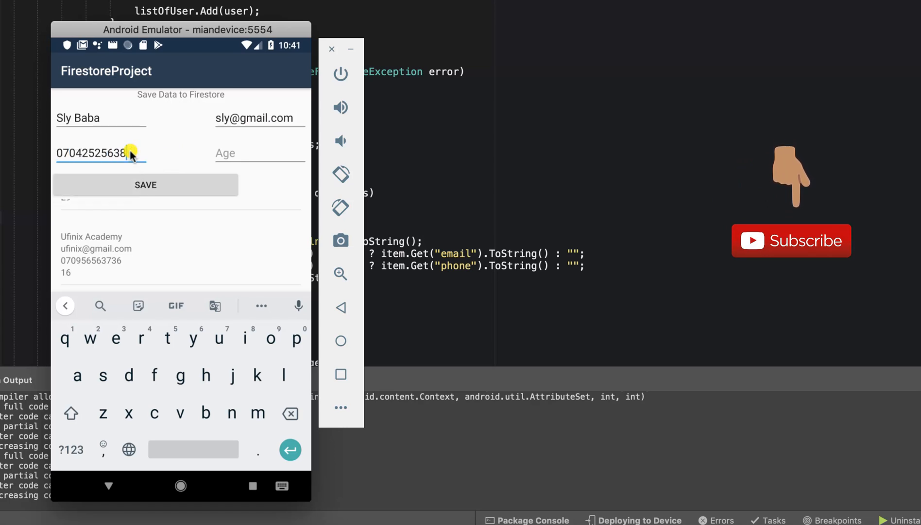
text(28)
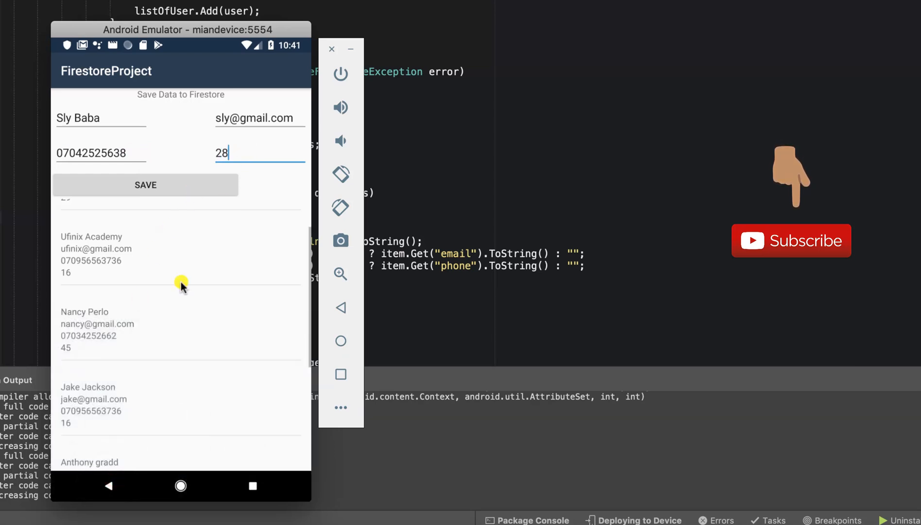
click(145, 184)
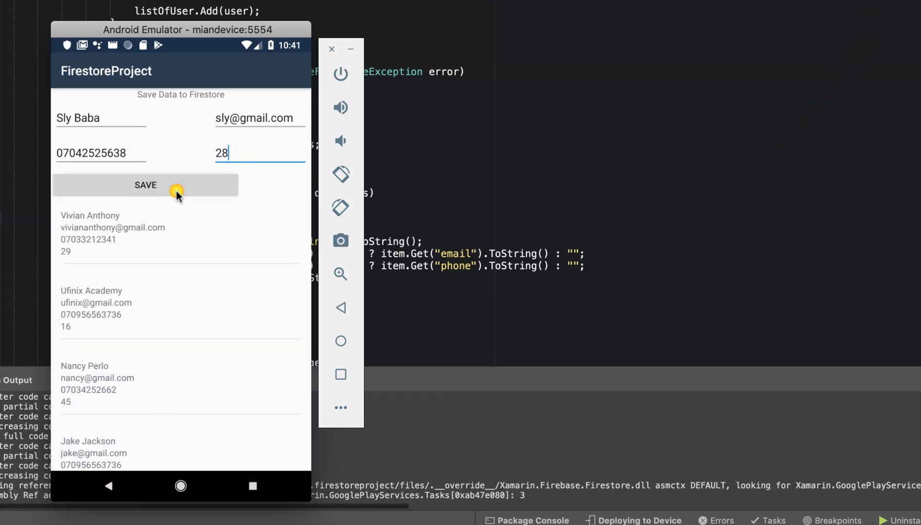
mouse_move(169, 306)
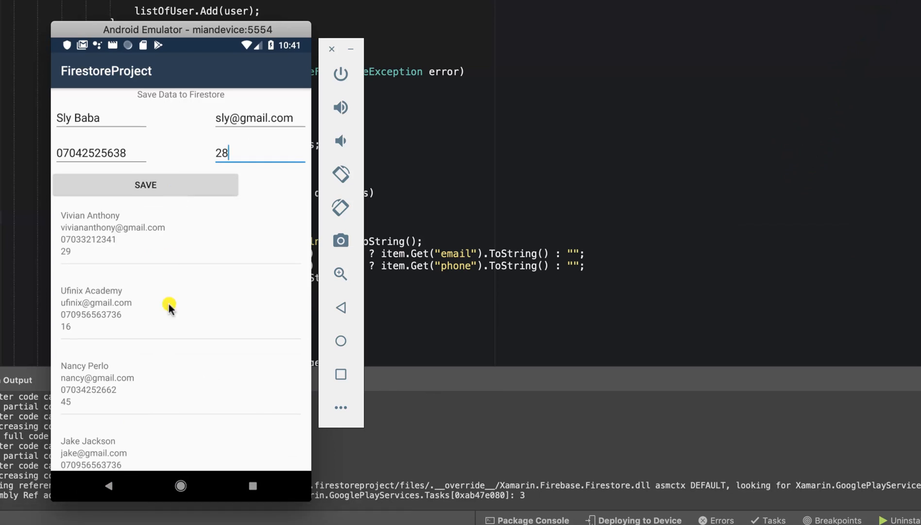
scroll(down, 3)
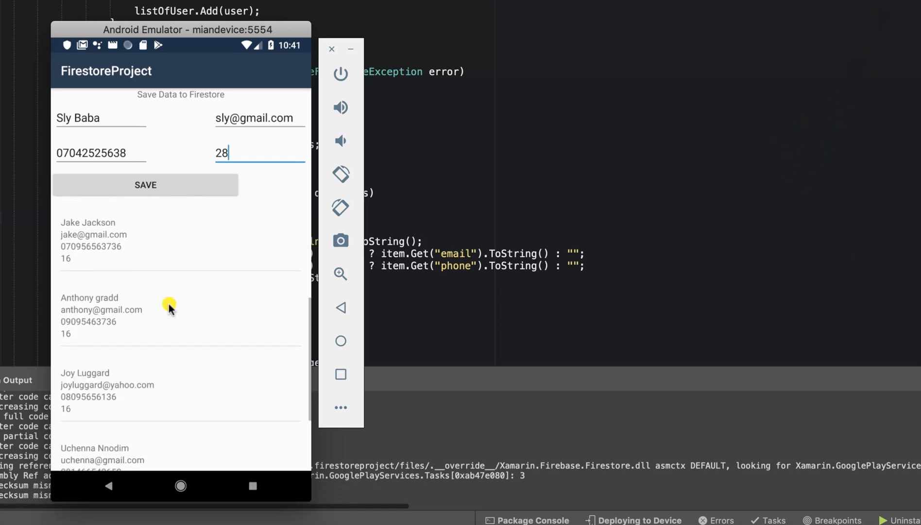
scroll(down, 3)
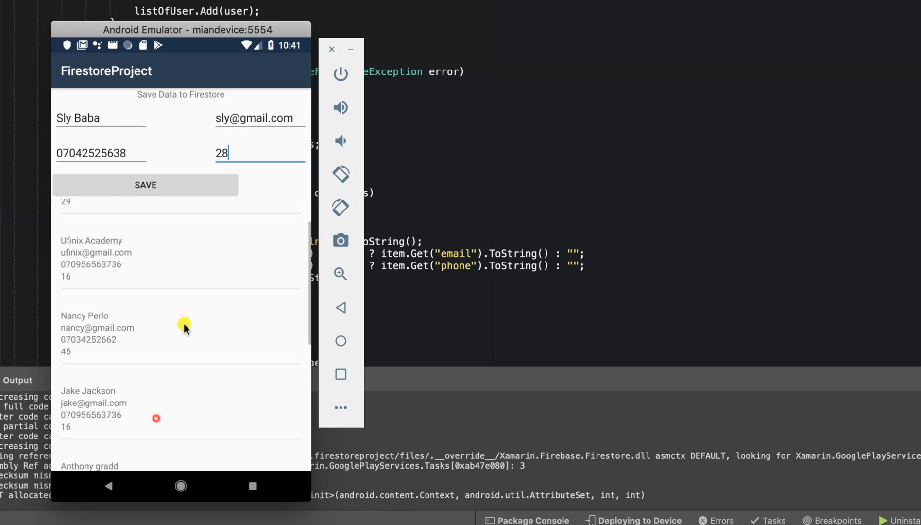
scroll(down, 3)
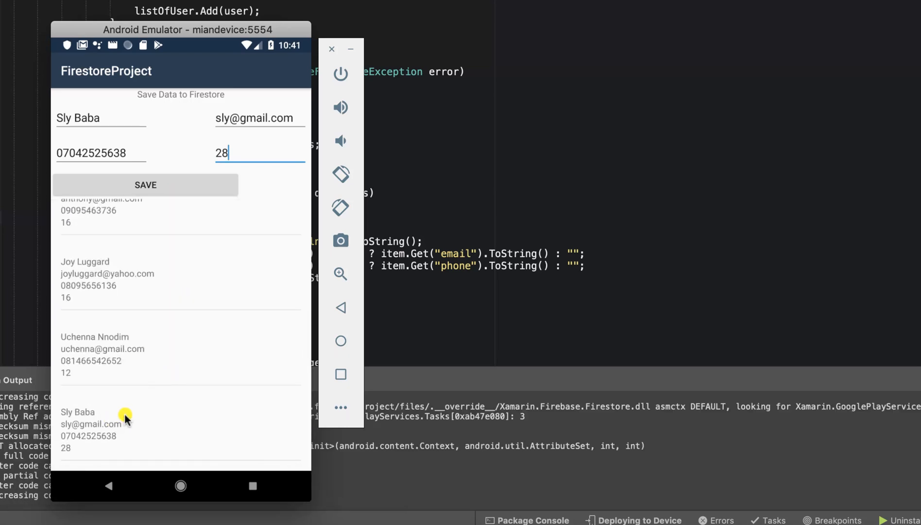
mouse_move(118, 423)
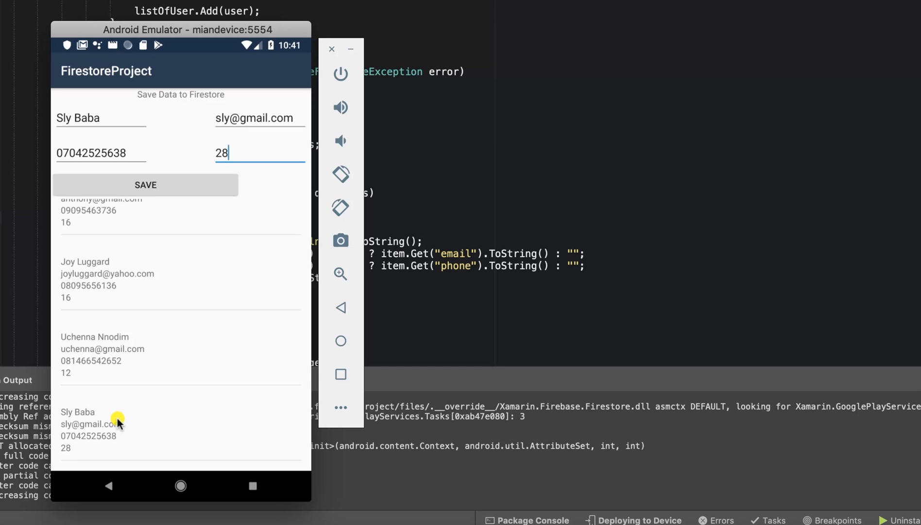
click(100, 118)
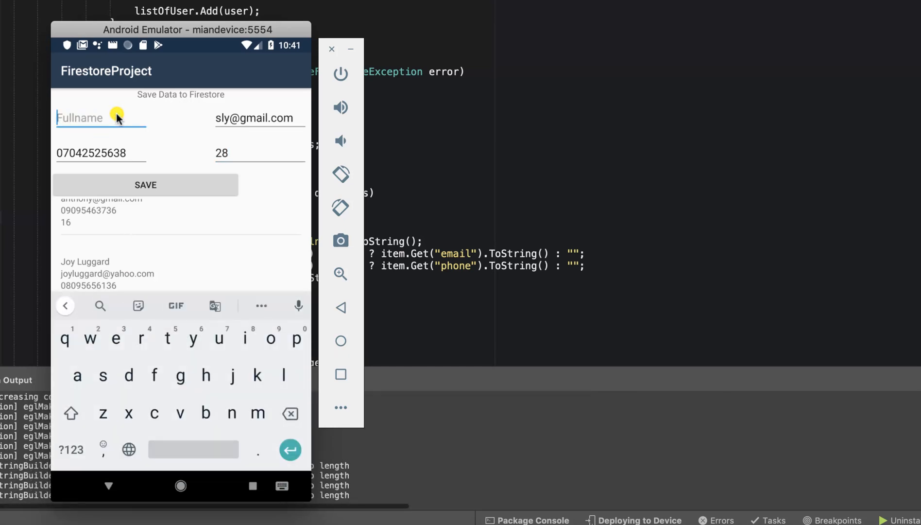
click(171, 185)
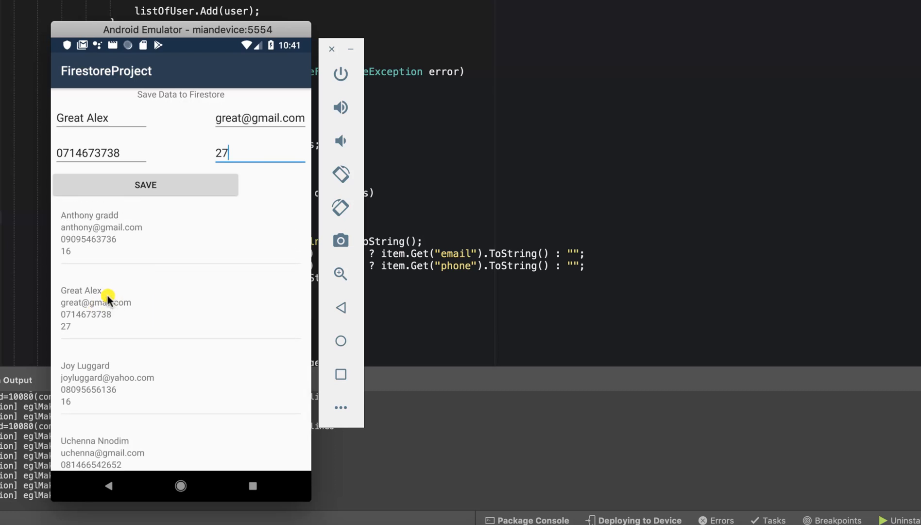
mouse_move(136, 267)
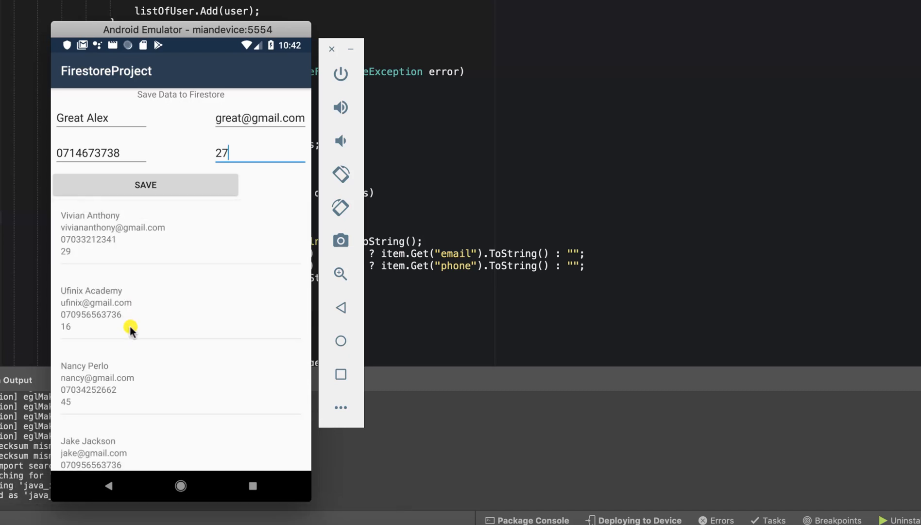
mouse_move(143, 322)
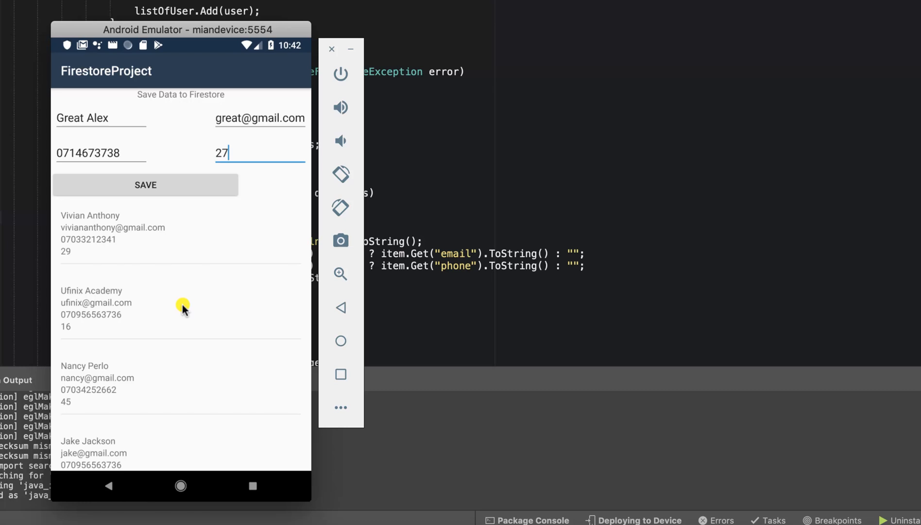
scroll(down, 3)
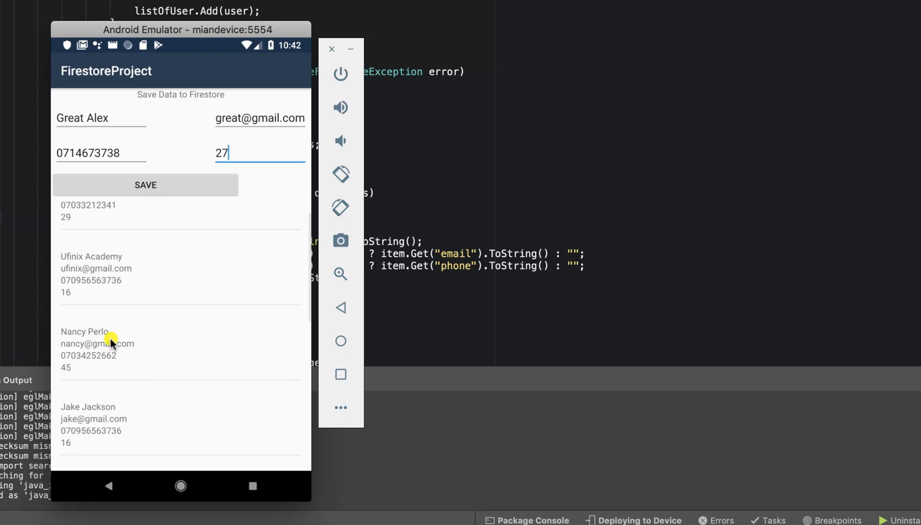
scroll(down, 3)
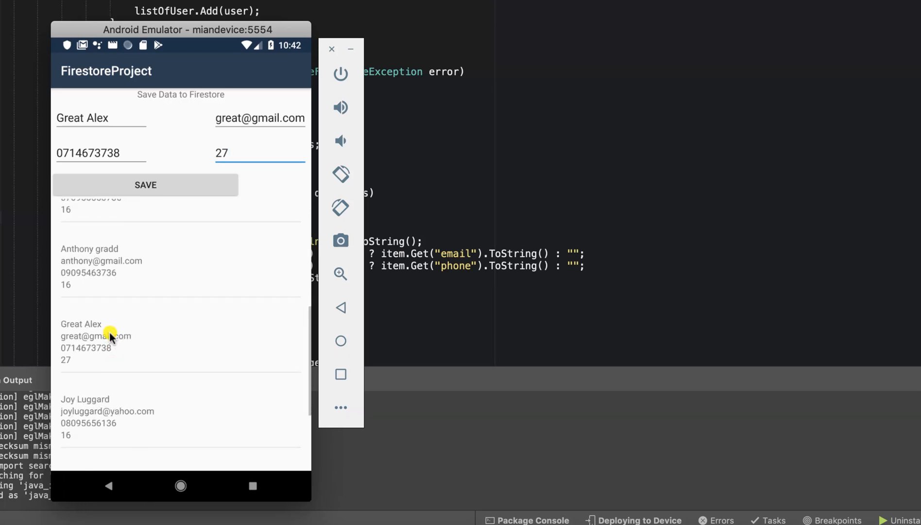